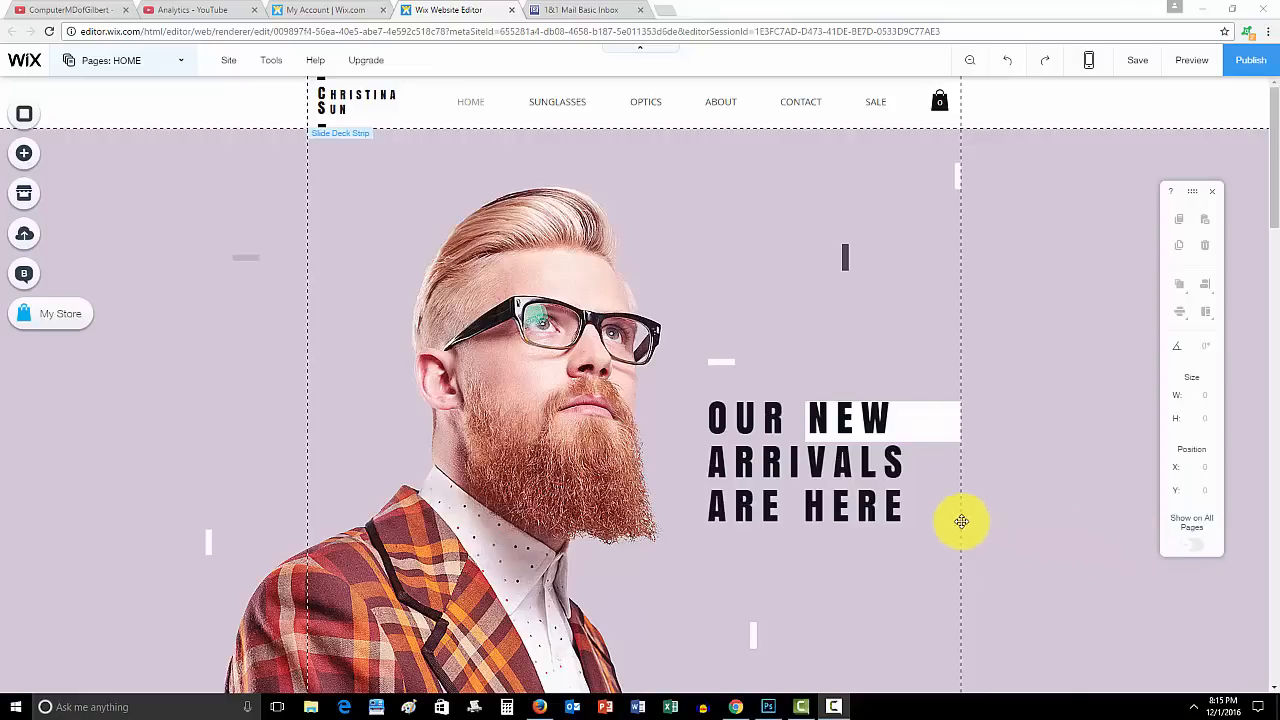
{"action": "mouse_move", "coordinate": [216, 350]}
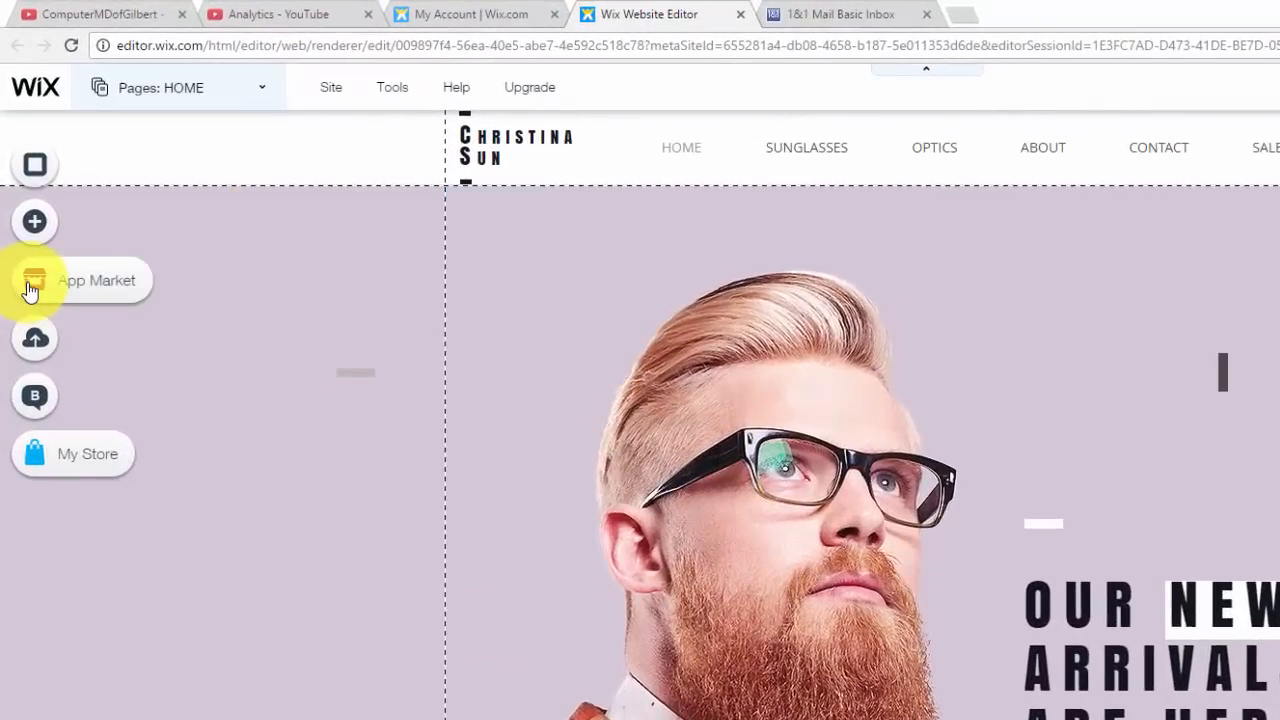
Search the App Market for 'google' and bring up the Google AdSense app details page
{"action": "left_click", "coordinate": [34, 280]}
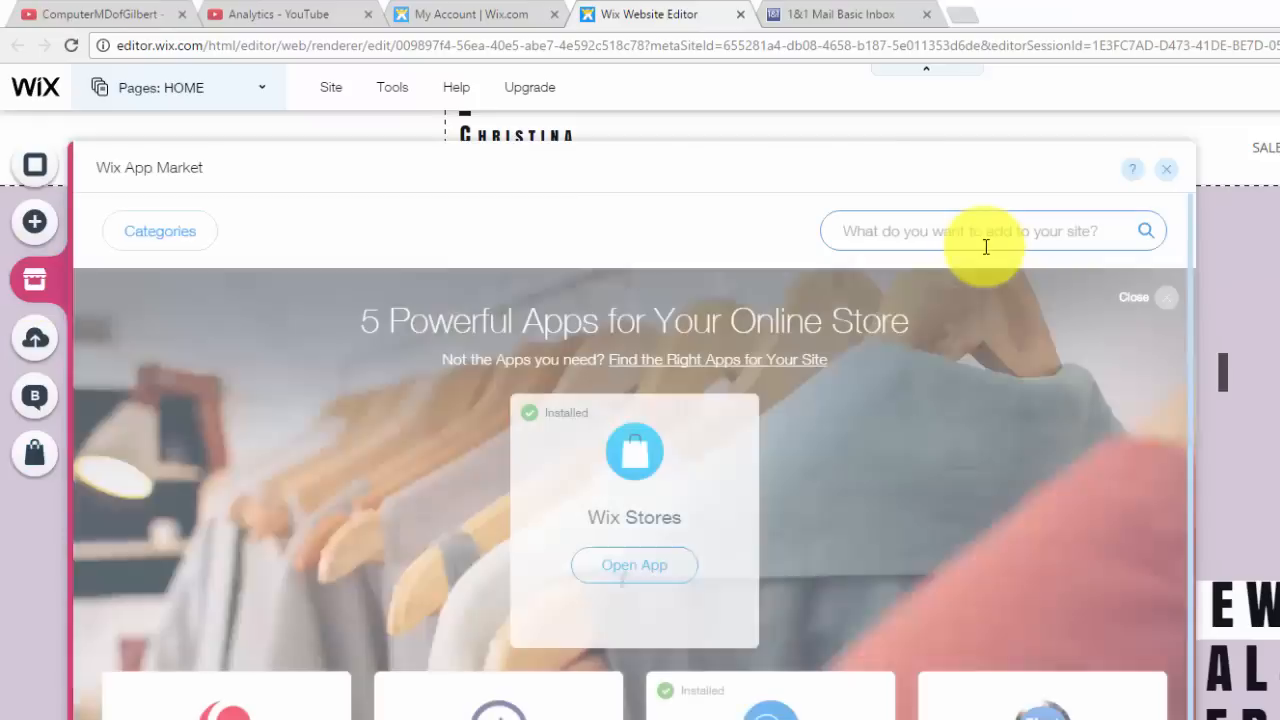
{"action": "type", "text": "google"}
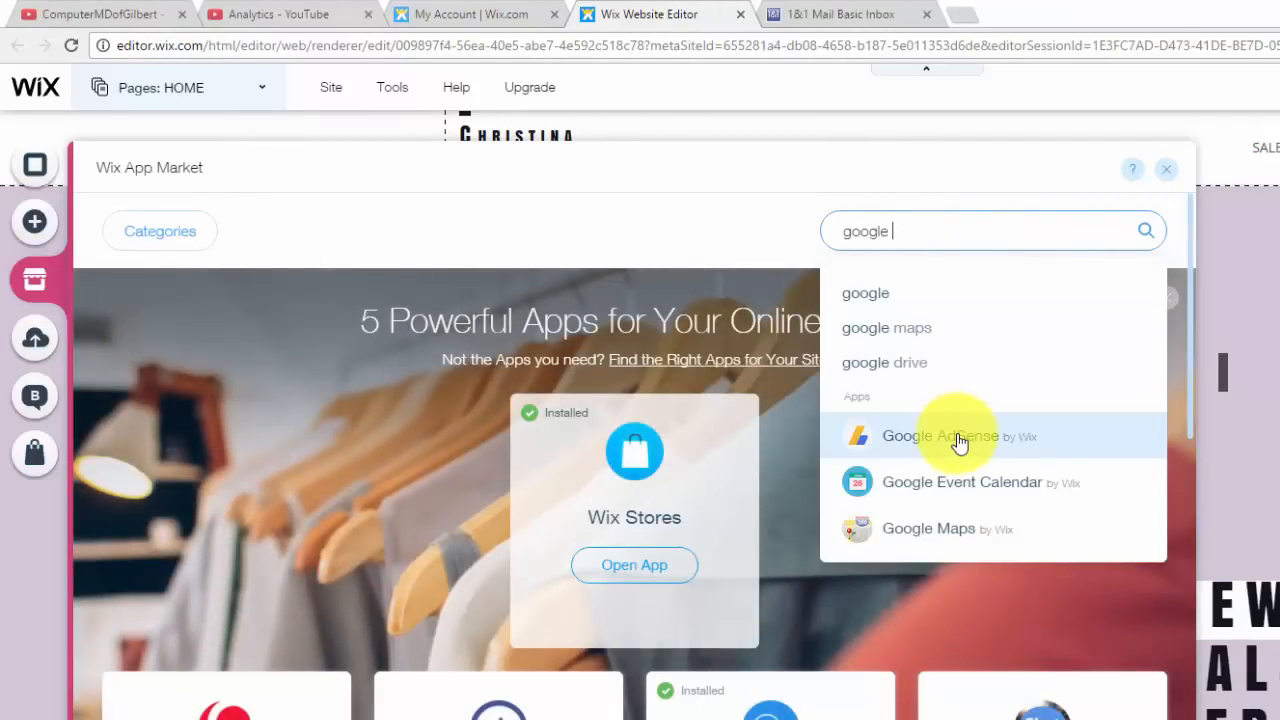
{"action": "left_click", "coordinate": [940, 436]}
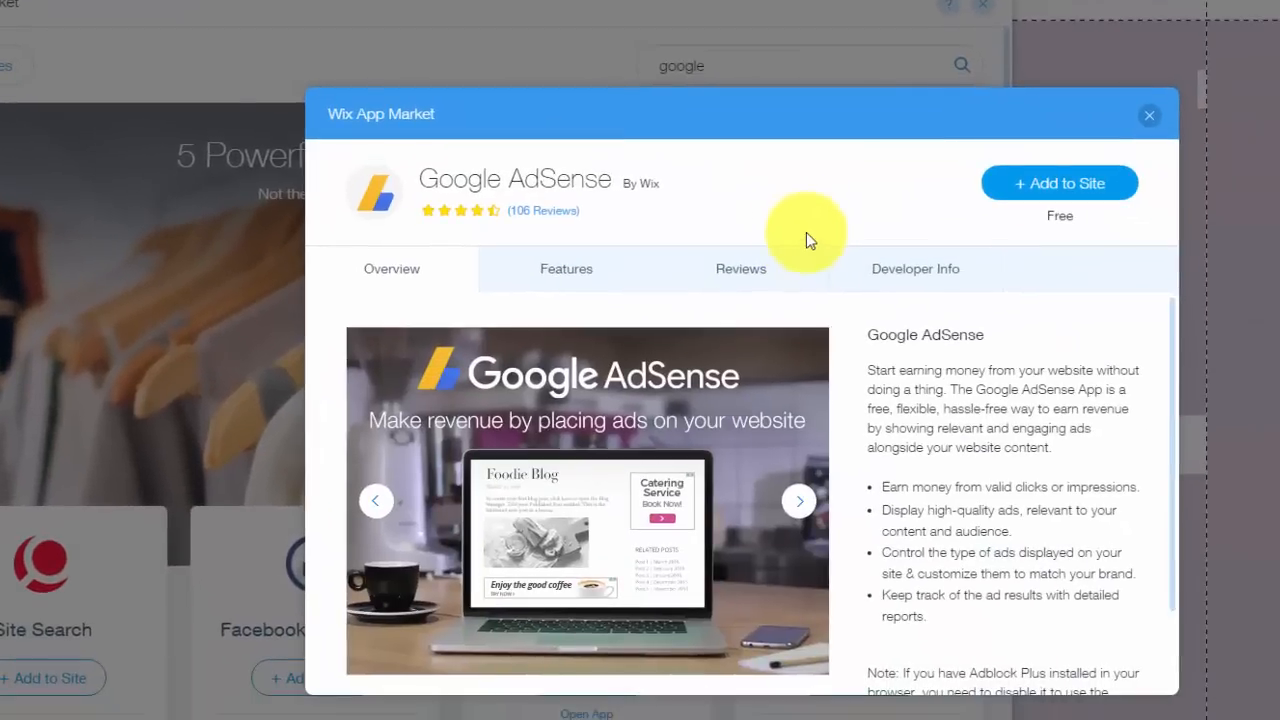
Add Google AdSense to the site, placing a placeholder ad block on the home page banner
{"action": "left_click", "coordinate": [1148, 114]}
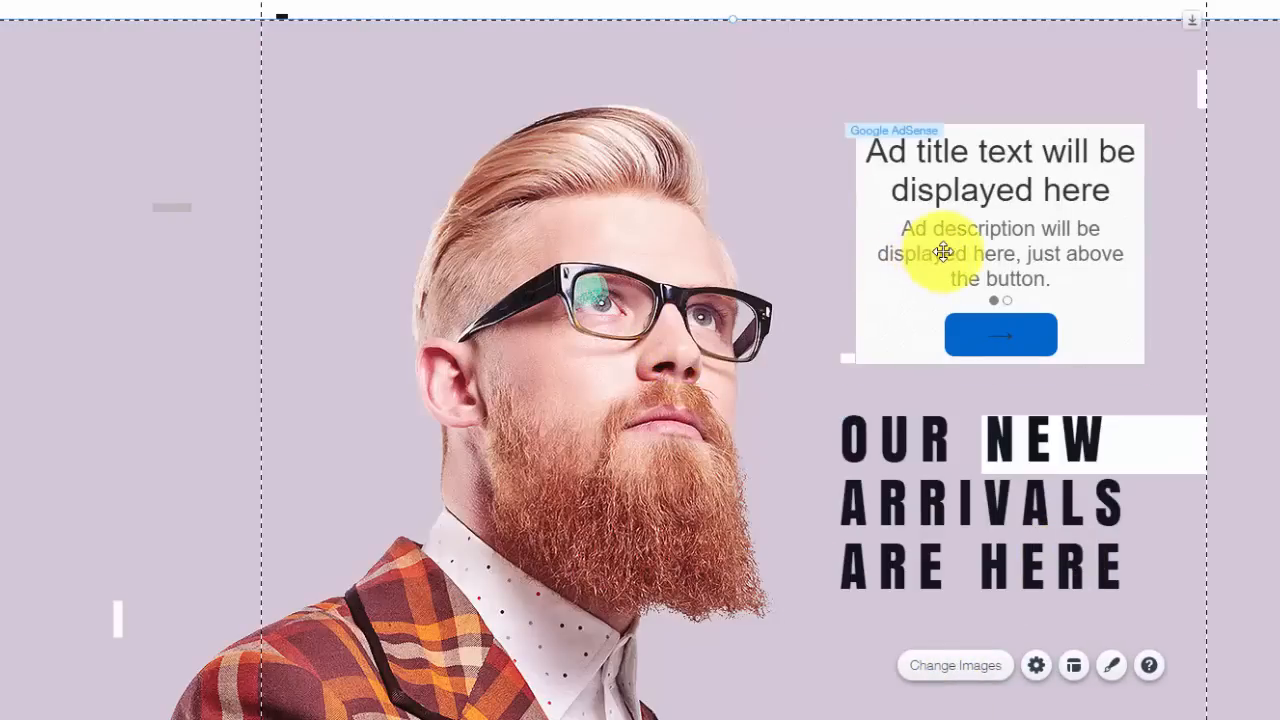
{"action": "mouse_move", "coordinate": [1062, 272]}
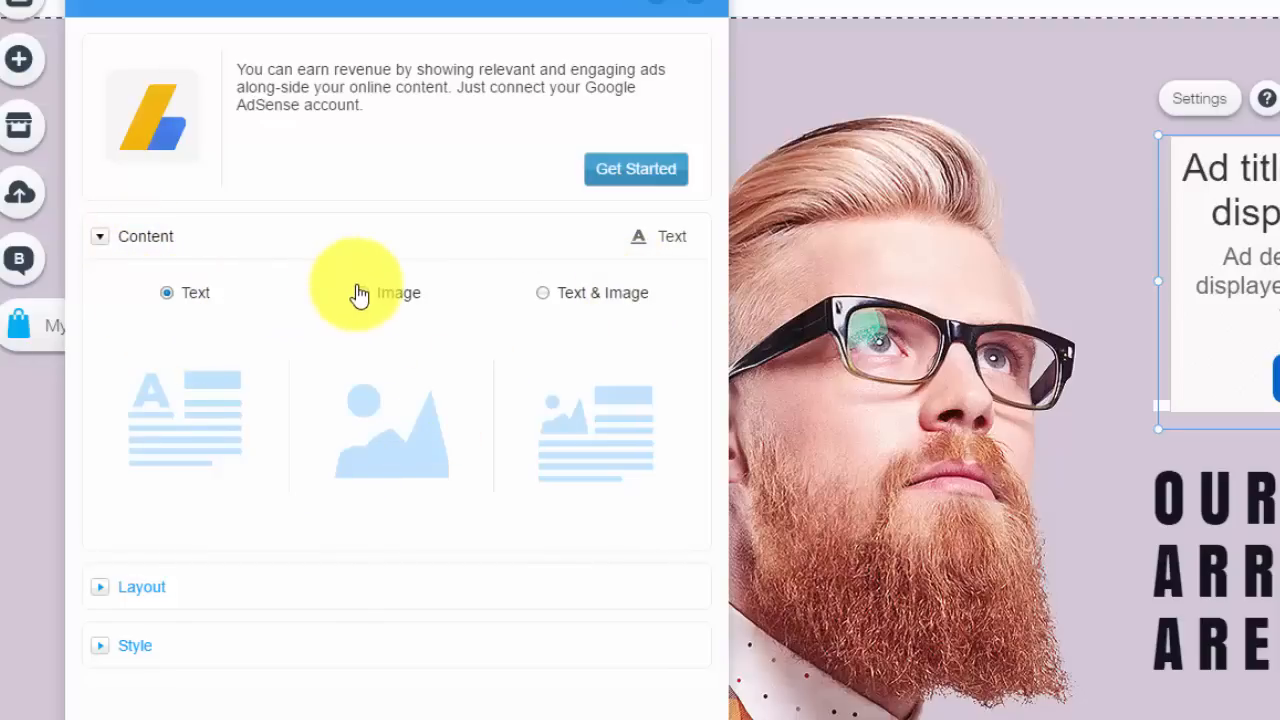
Set the ad's content to Text & Image and its layout to Tall, then reveal style options
{"action": "left_click", "coordinate": [362, 292]}
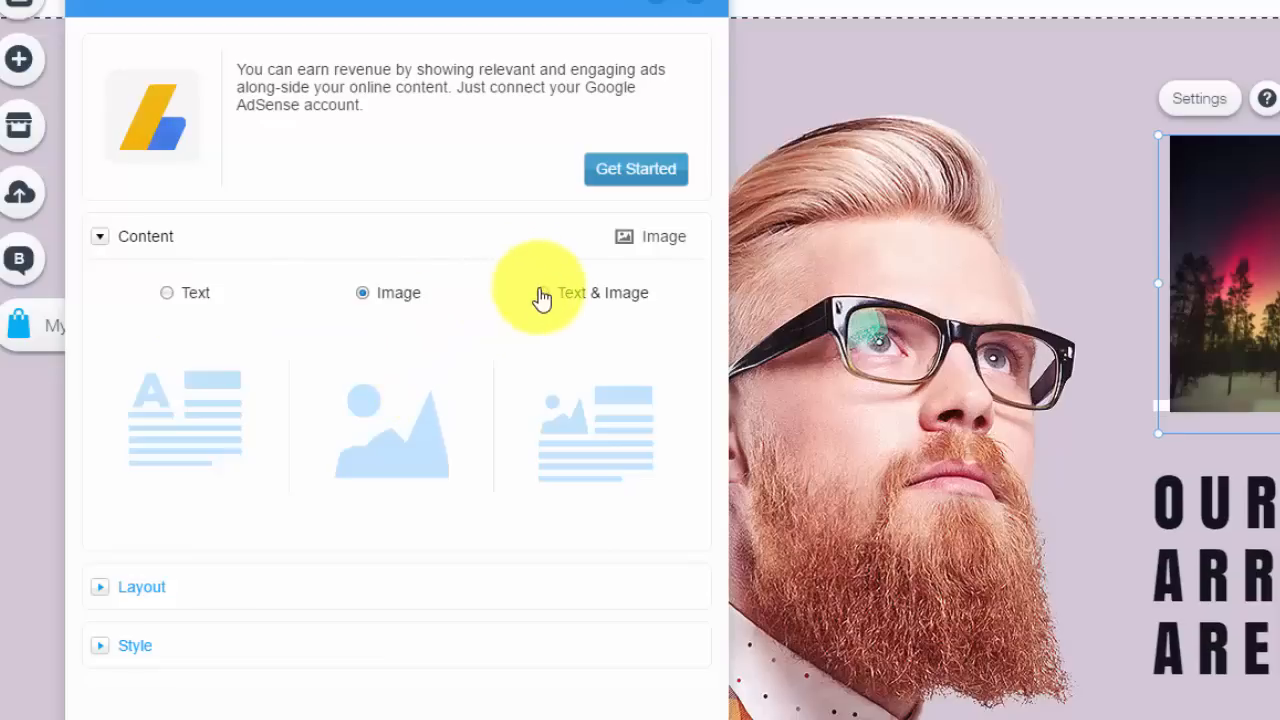
{"action": "left_click", "coordinate": [542, 292]}
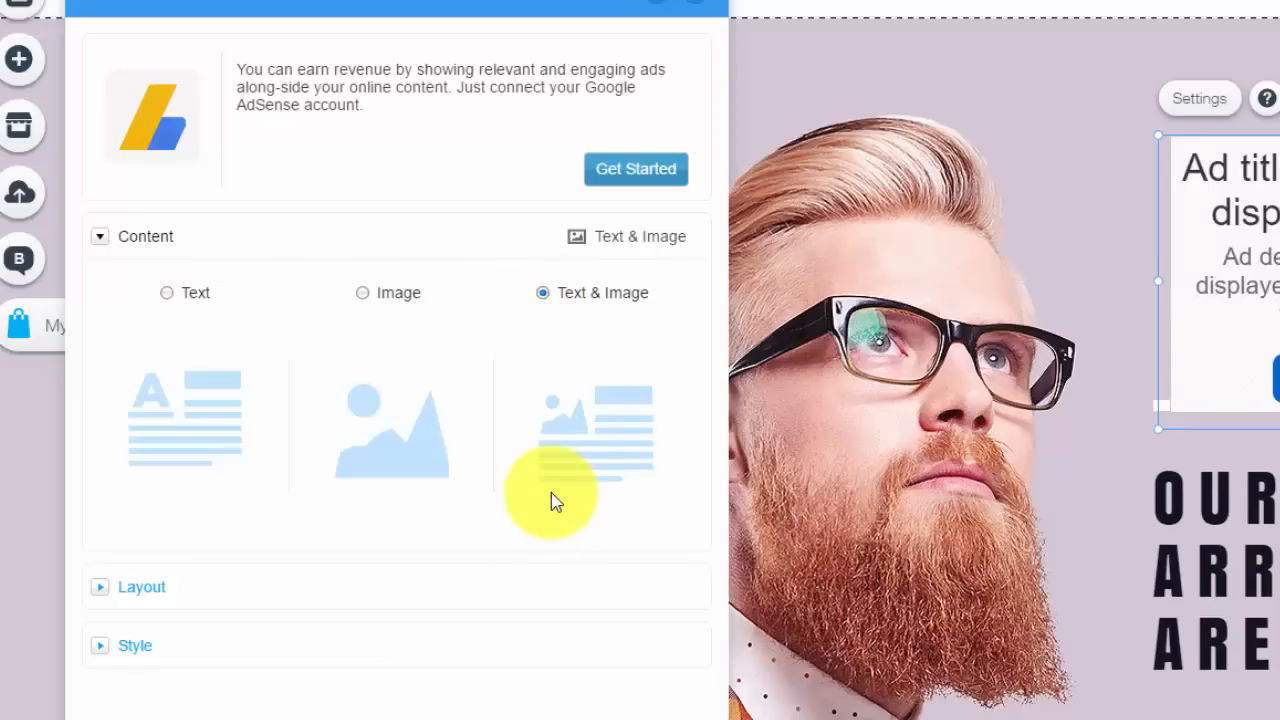
{"action": "mouse_move", "coordinate": [288, 608]}
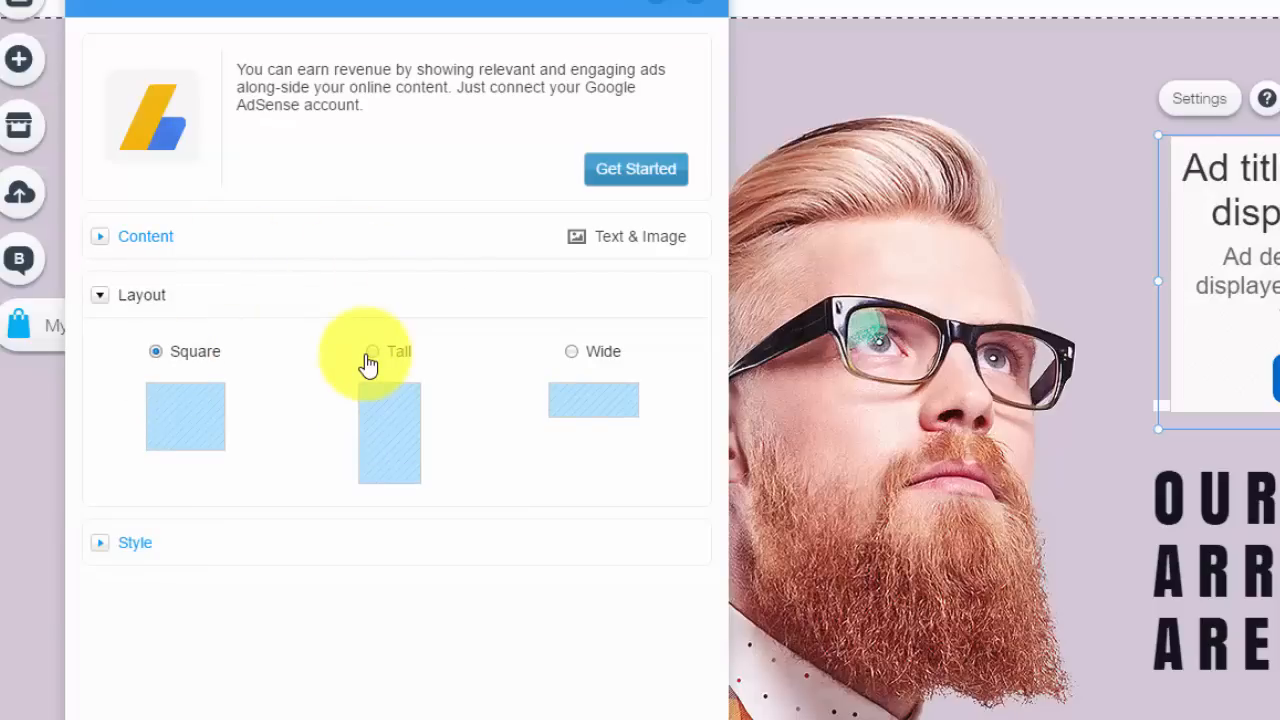
{"action": "left_click", "coordinate": [372, 352]}
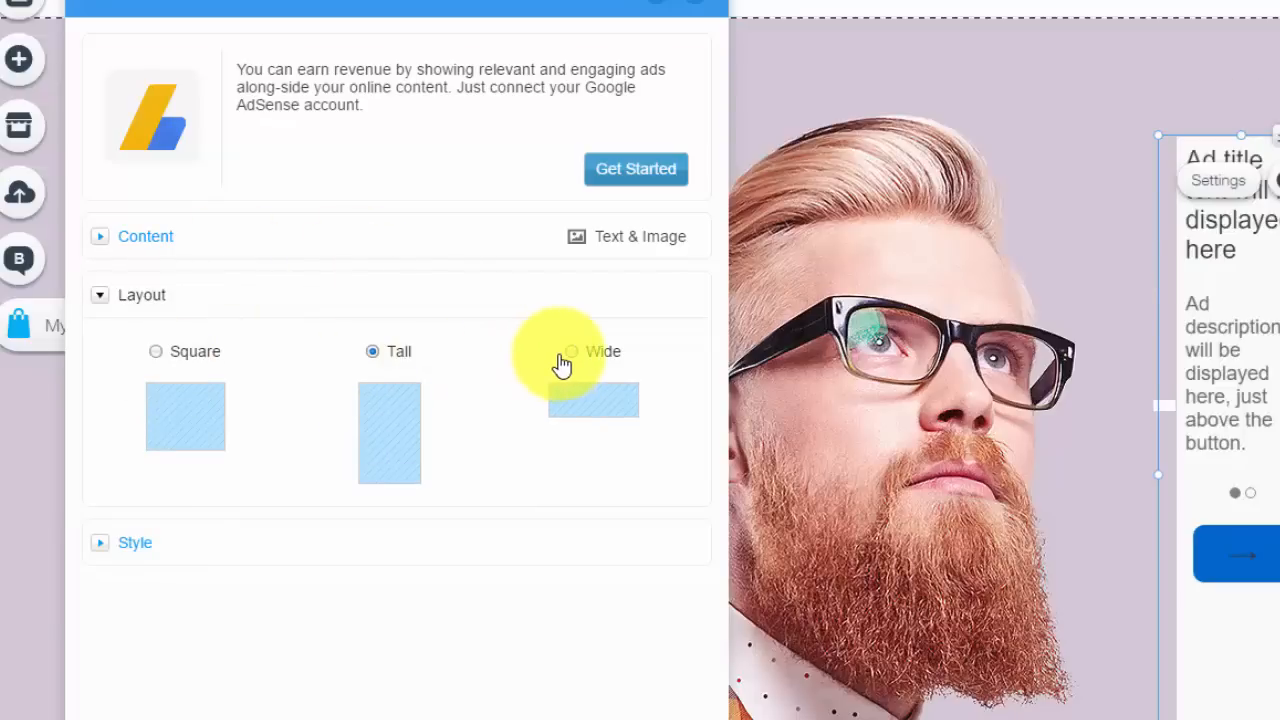
{"action": "left_click", "coordinate": [156, 352]}
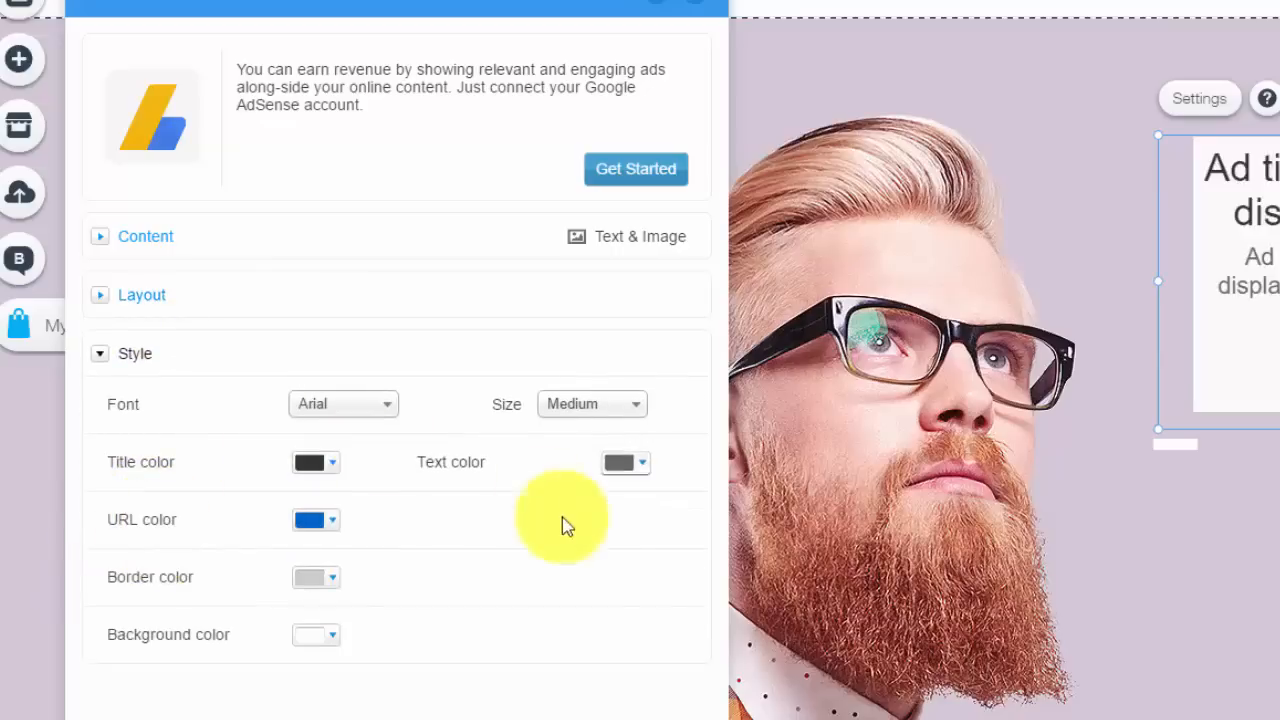
{"action": "mouse_move", "coordinate": [504, 584]}
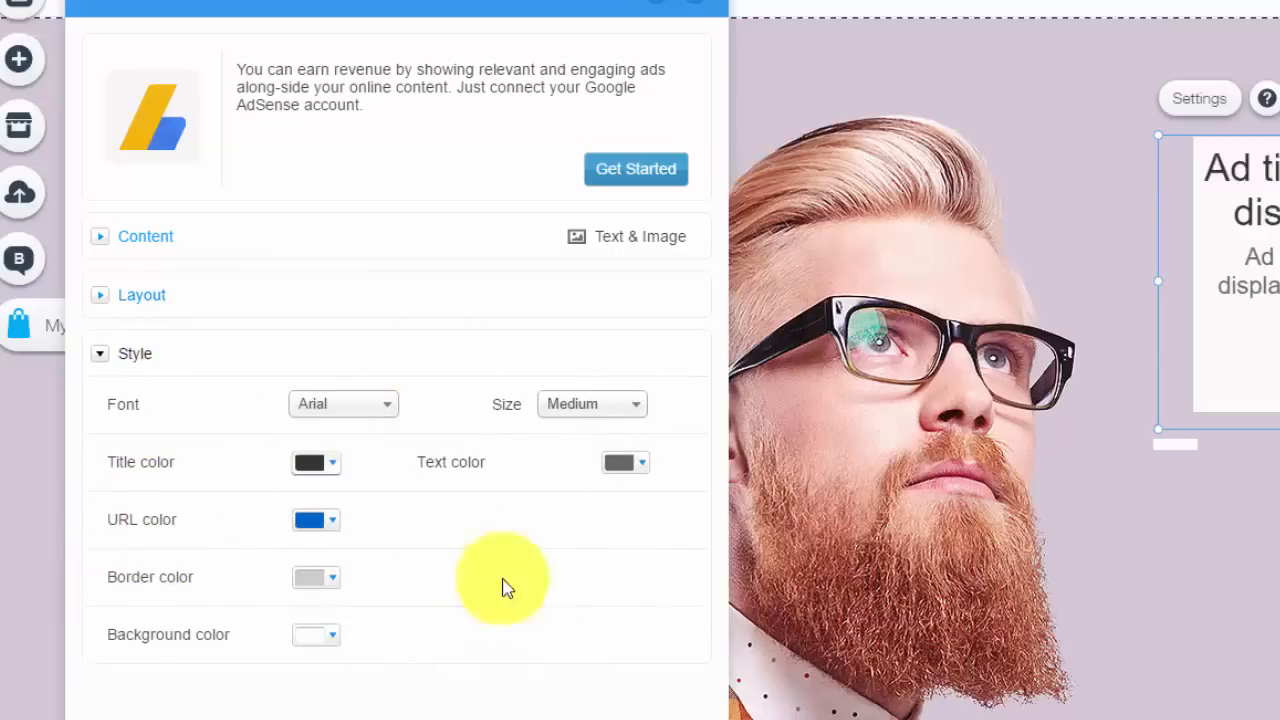
{"action": "mouse_move", "coordinate": [610, 640]}
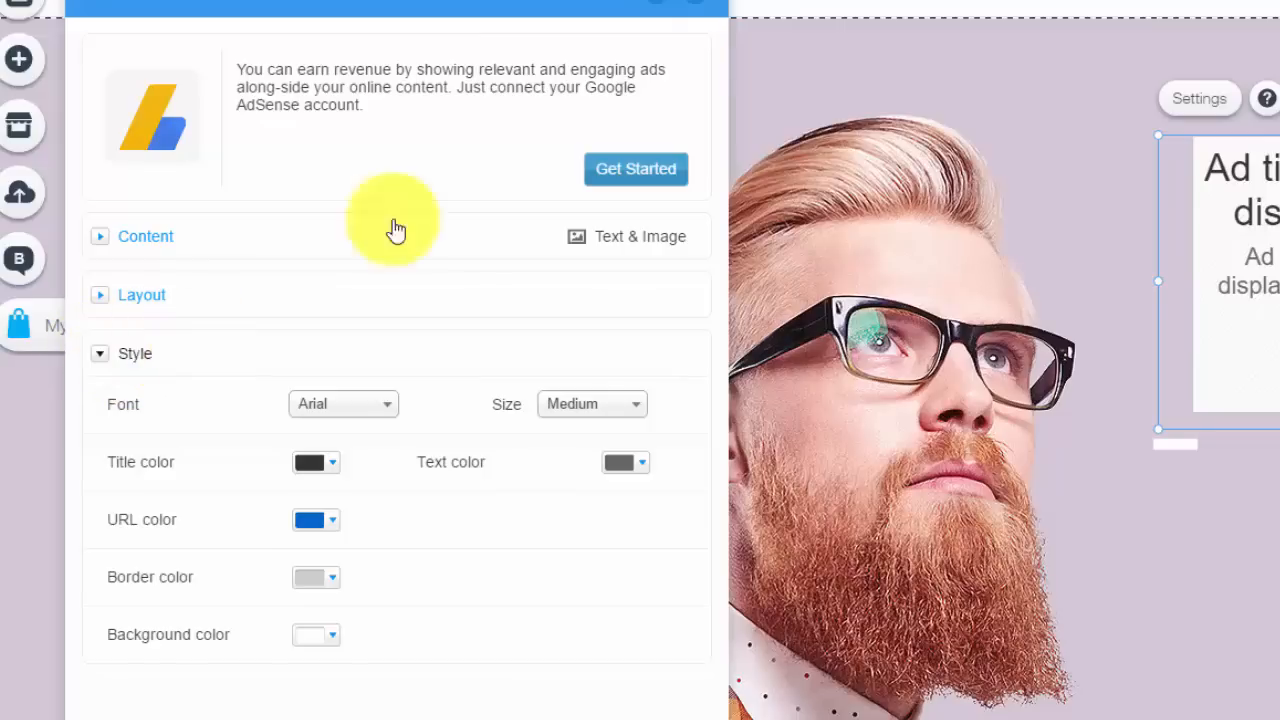
{"action": "mouse_move", "coordinate": [636, 168]}
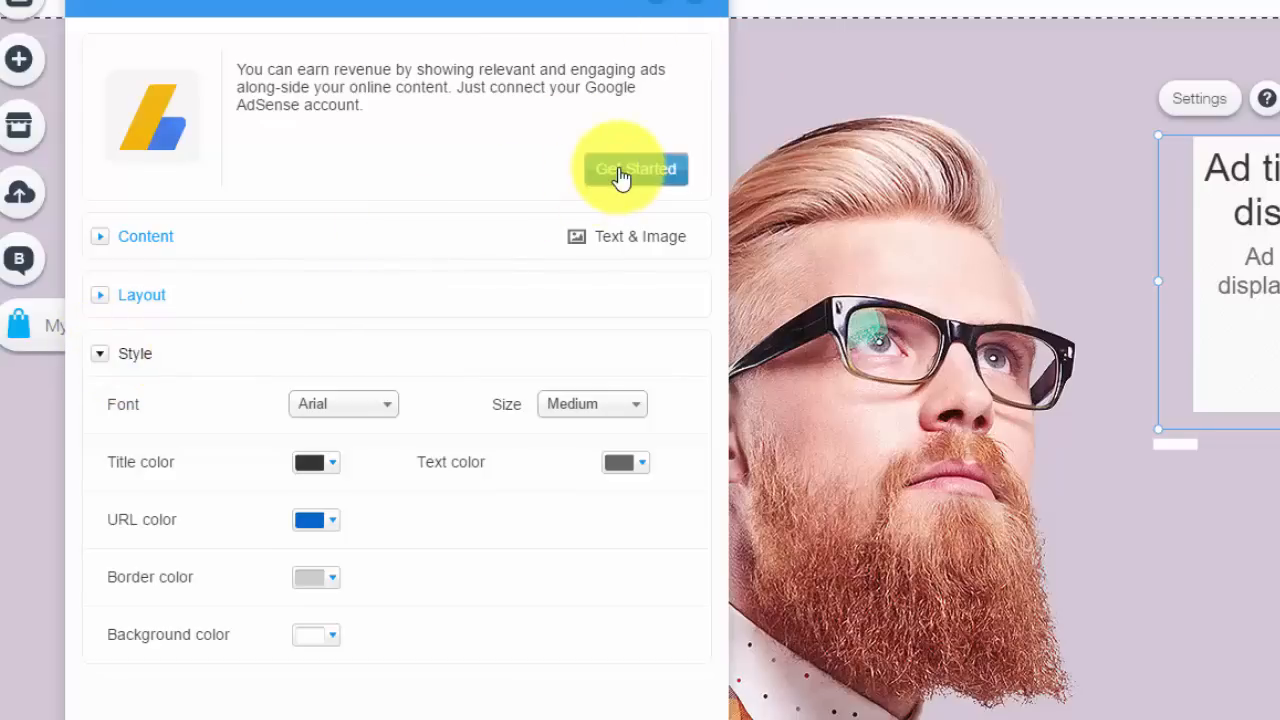
Launch the Welcome to AdSense sign-up window via Get Started, then close it
{"action": "left_click", "coordinate": [636, 168]}
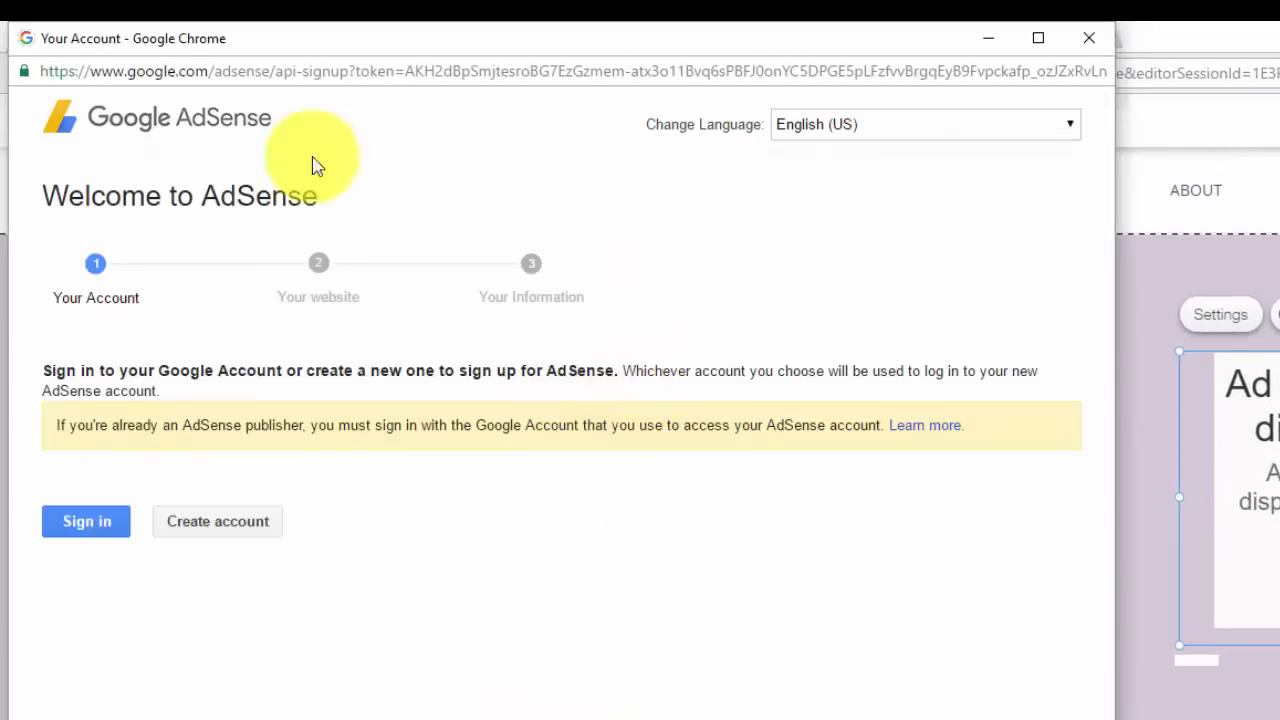
{"action": "mouse_move", "coordinate": [800, 504]}
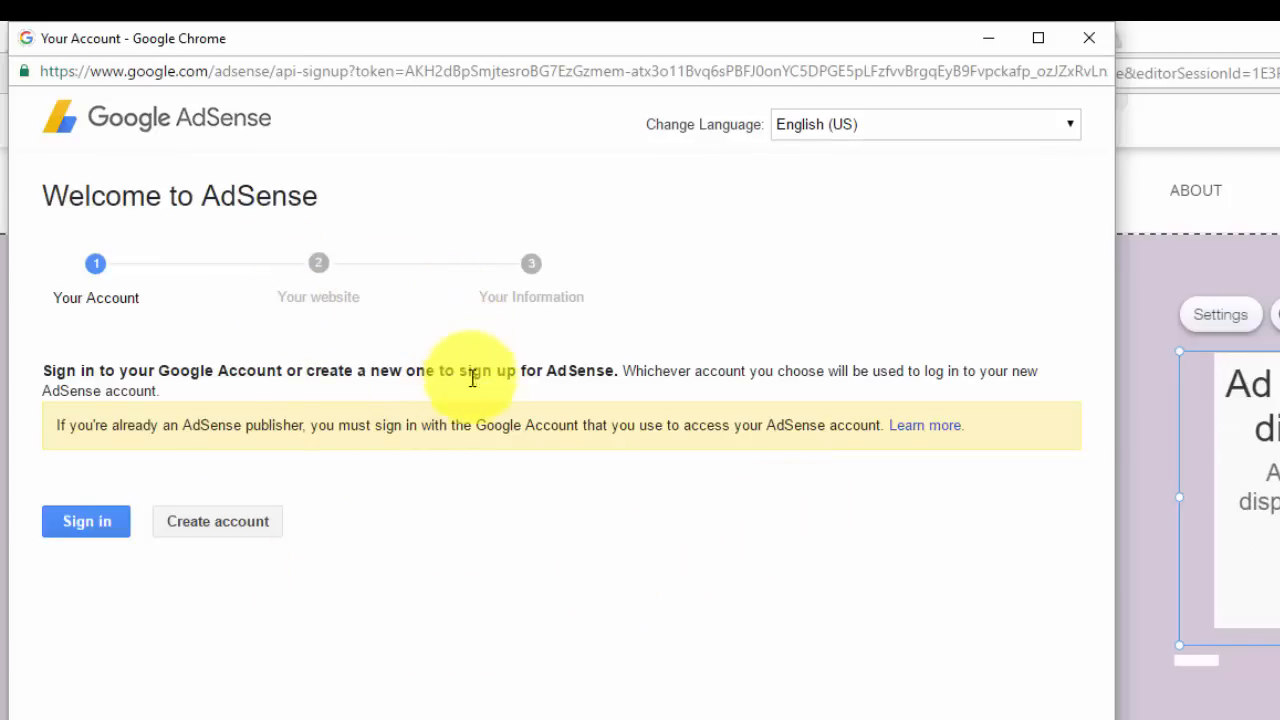
{"action": "mouse_move", "coordinate": [800, 256]}
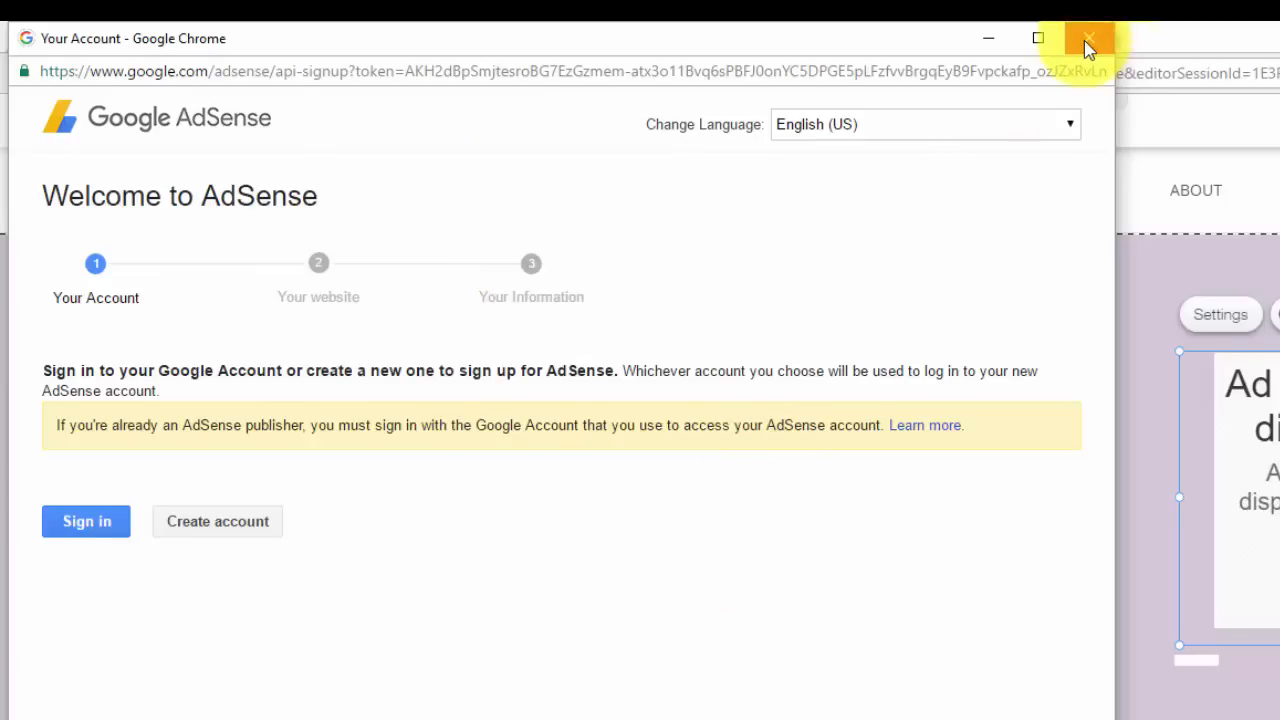
{"action": "left_click", "coordinate": [1088, 38]}
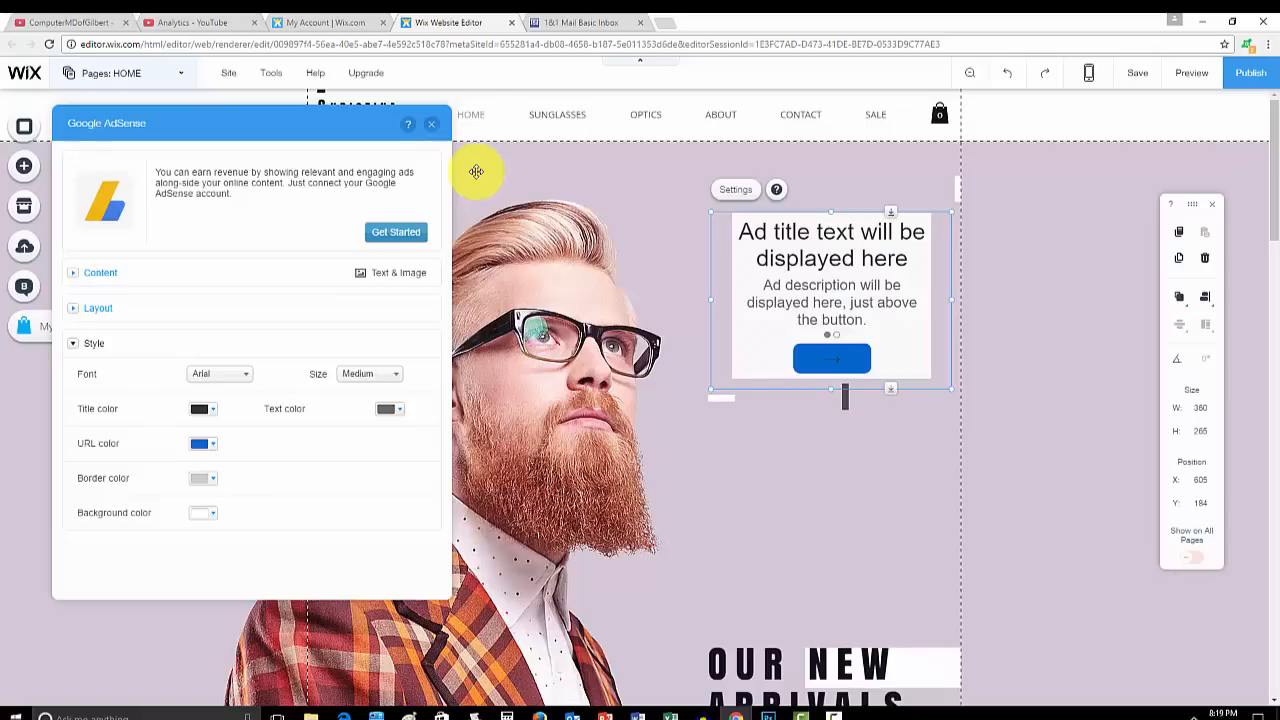
{"action": "mouse_move", "coordinate": [404, 164]}
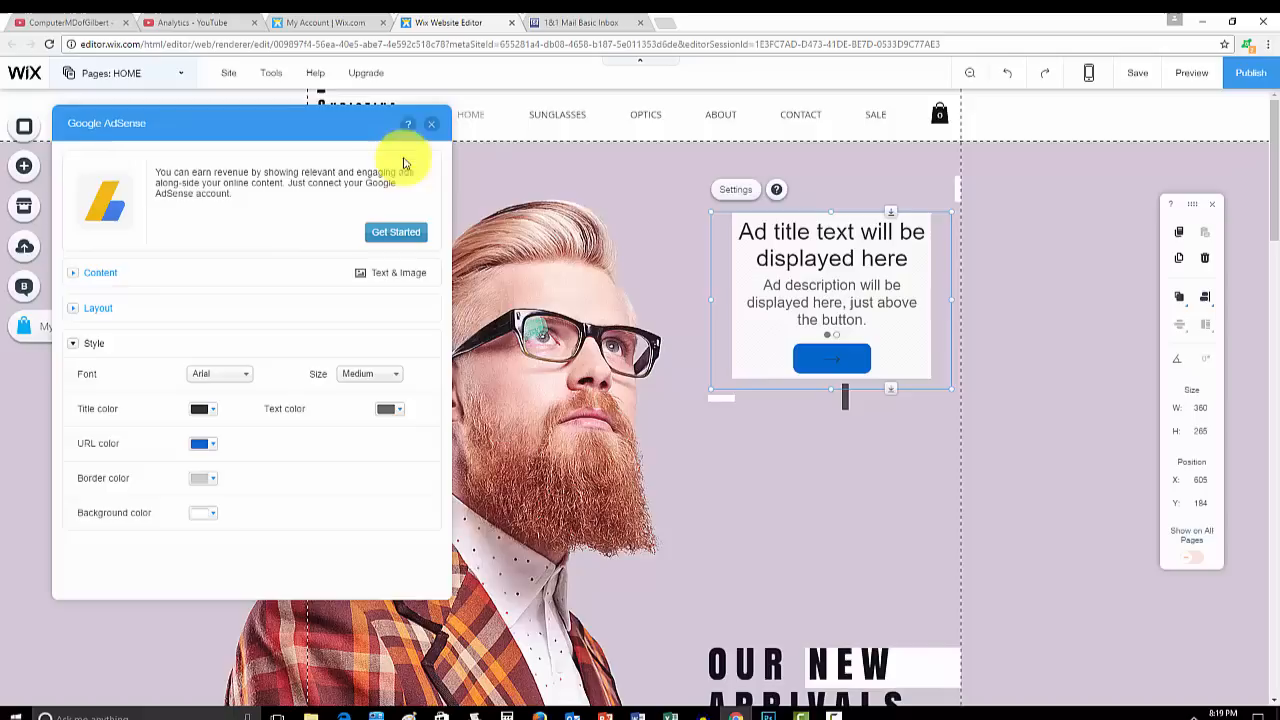
Close the Google AdSense settings panel, leaving the placeholder ad on the home page
{"action": "left_click", "coordinate": [432, 124]}
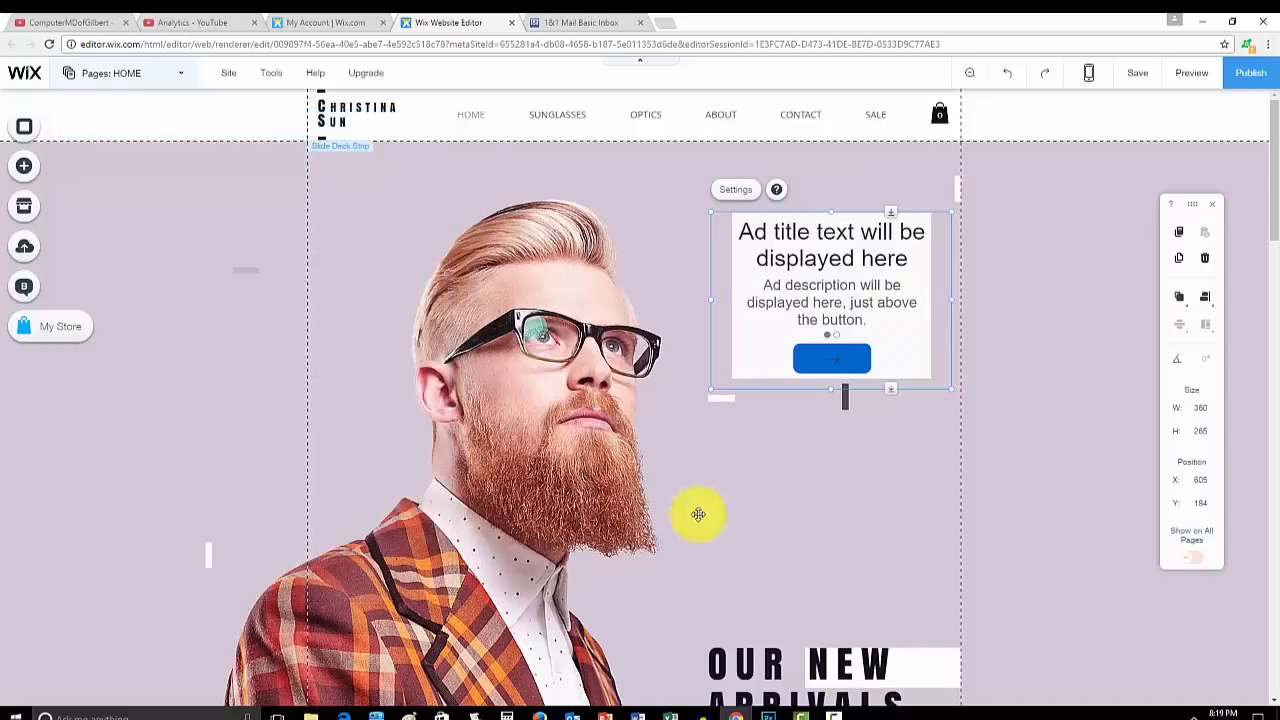